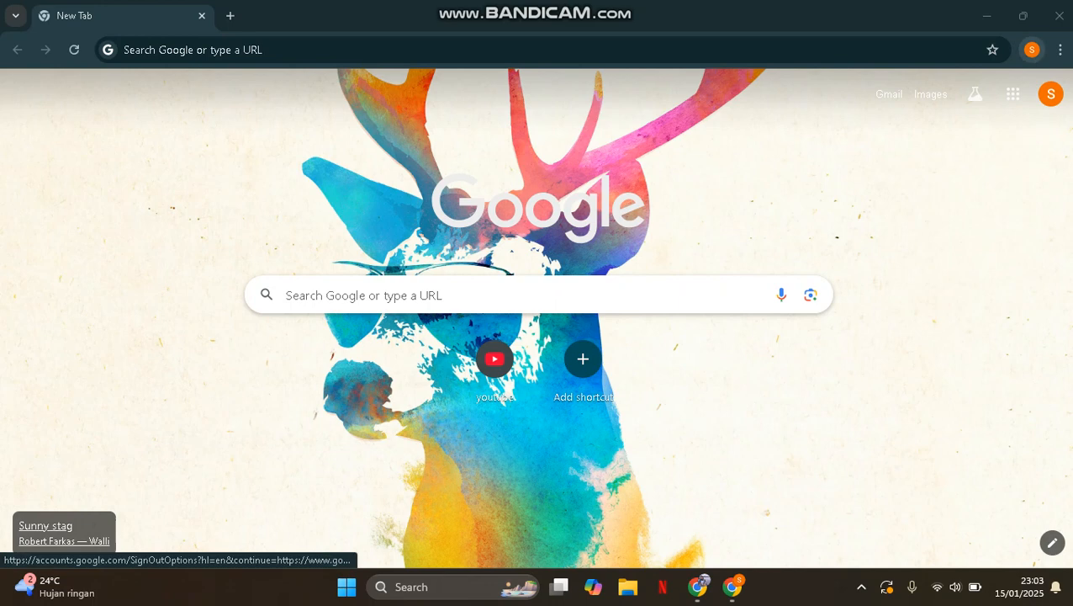
- Reach 'Manage what you sync' through Settings and 'Sync and Google services'
left_click(1033, 50)
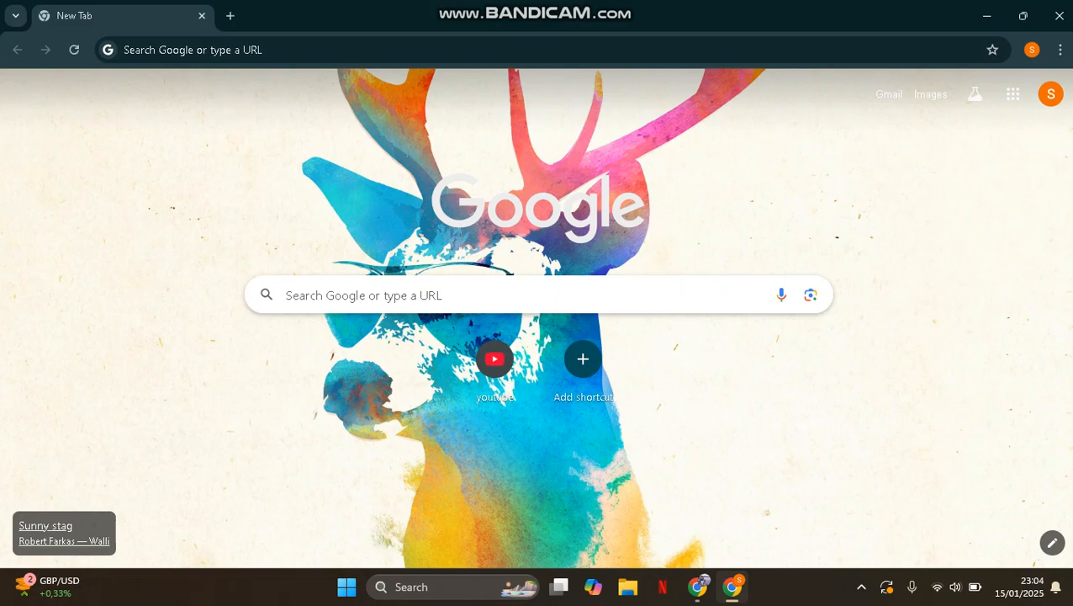
left_click(1060, 49)
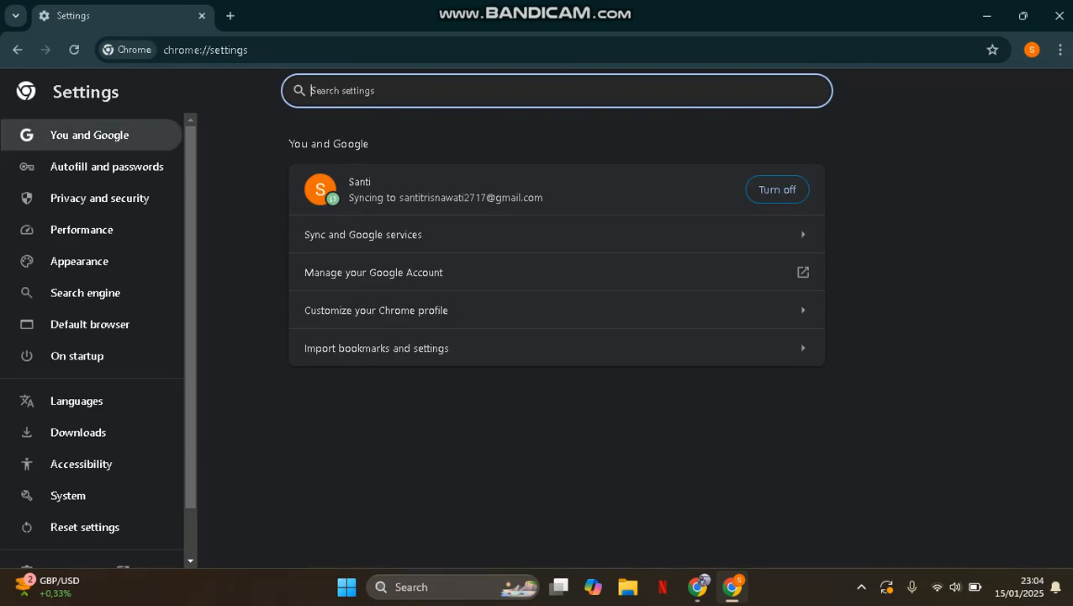
left_click(89, 134)
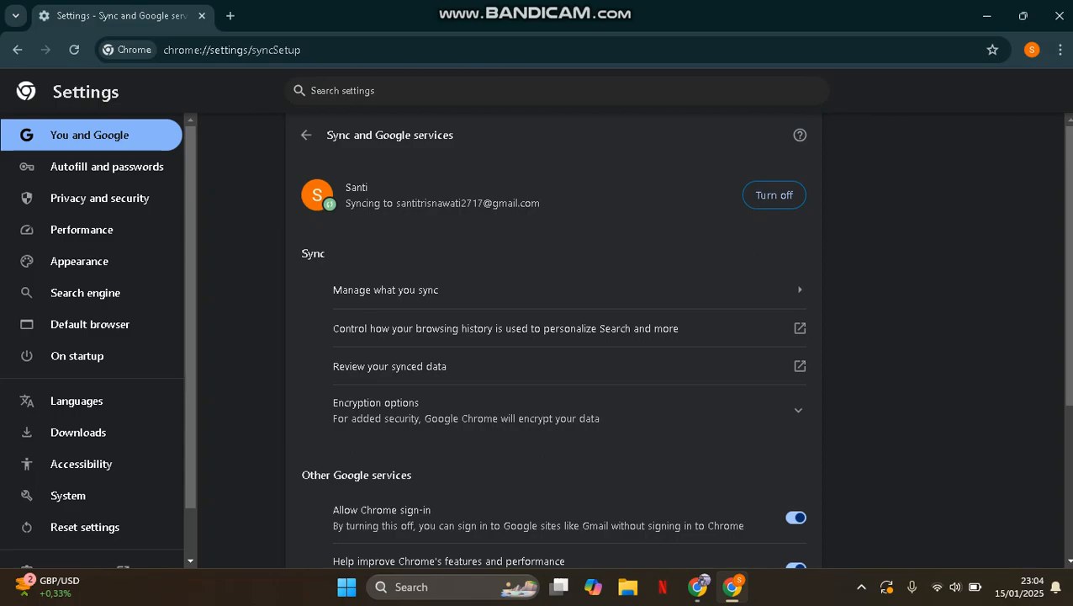
left_click(385, 290)
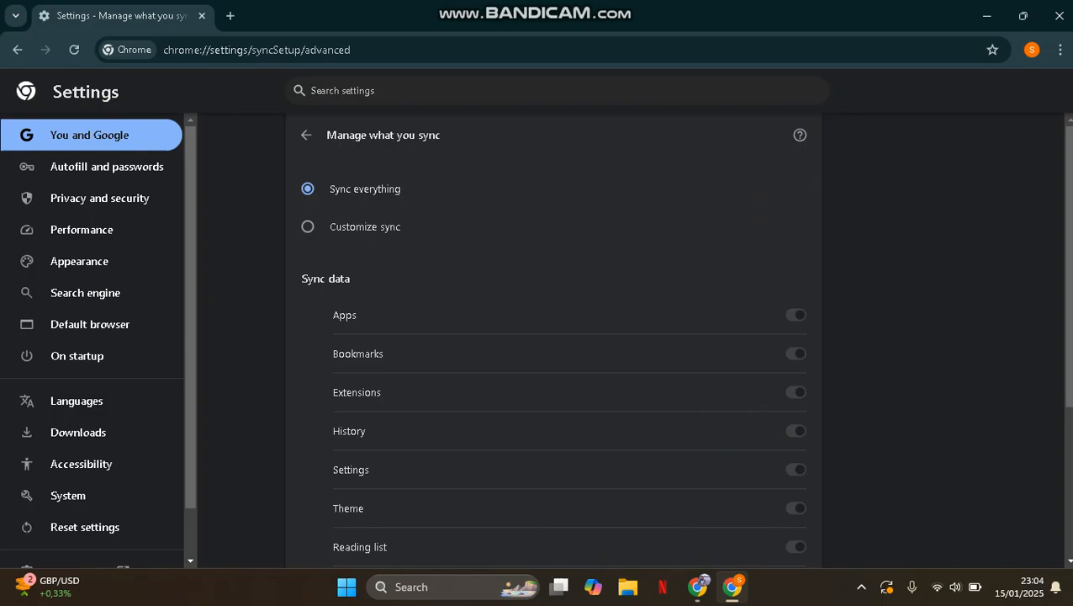
- Choose 'Customize sync' in the Sync data list, leaving every data type on
scroll("down", 3)
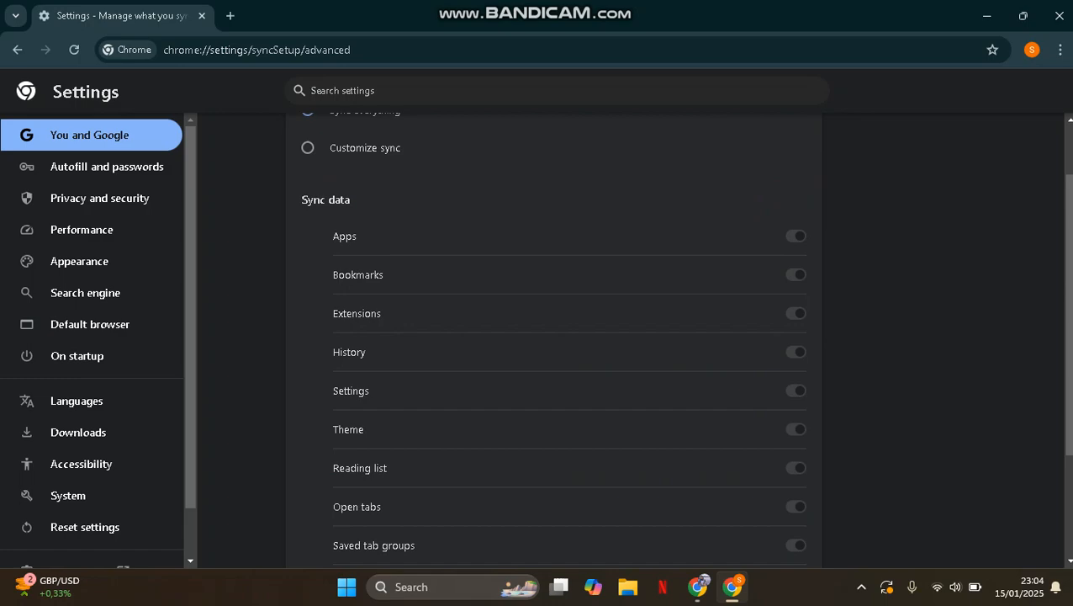
scroll("down", 3)
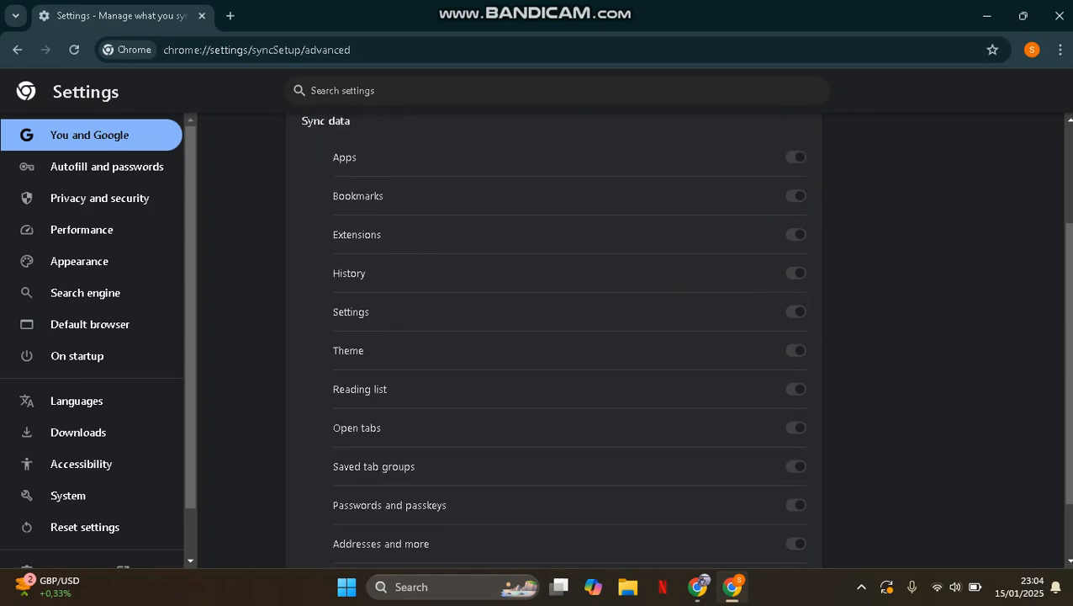
scroll("up", 3)
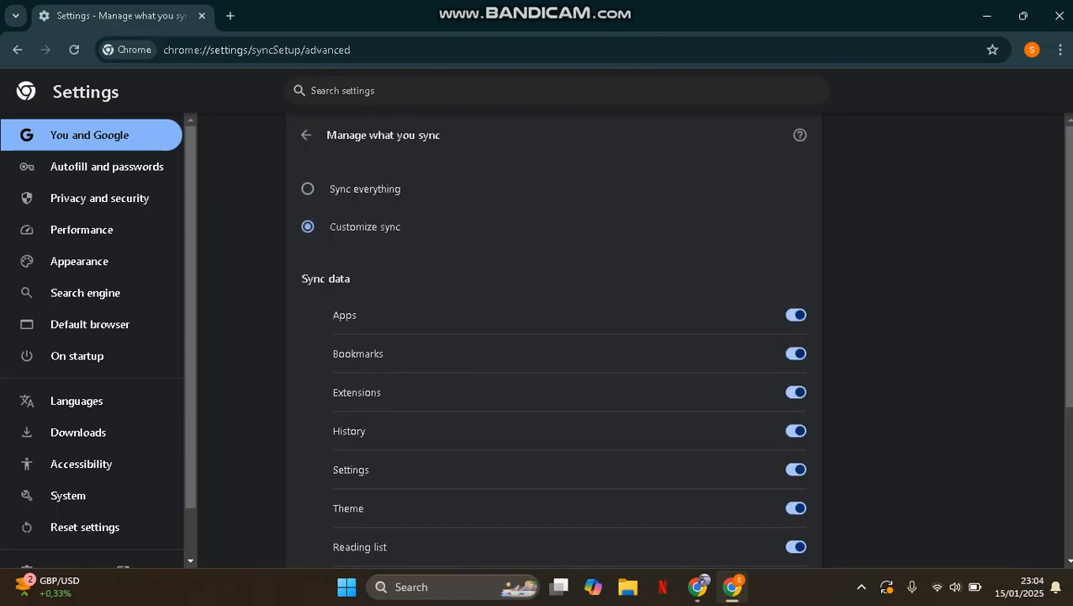
scroll("down", 3)
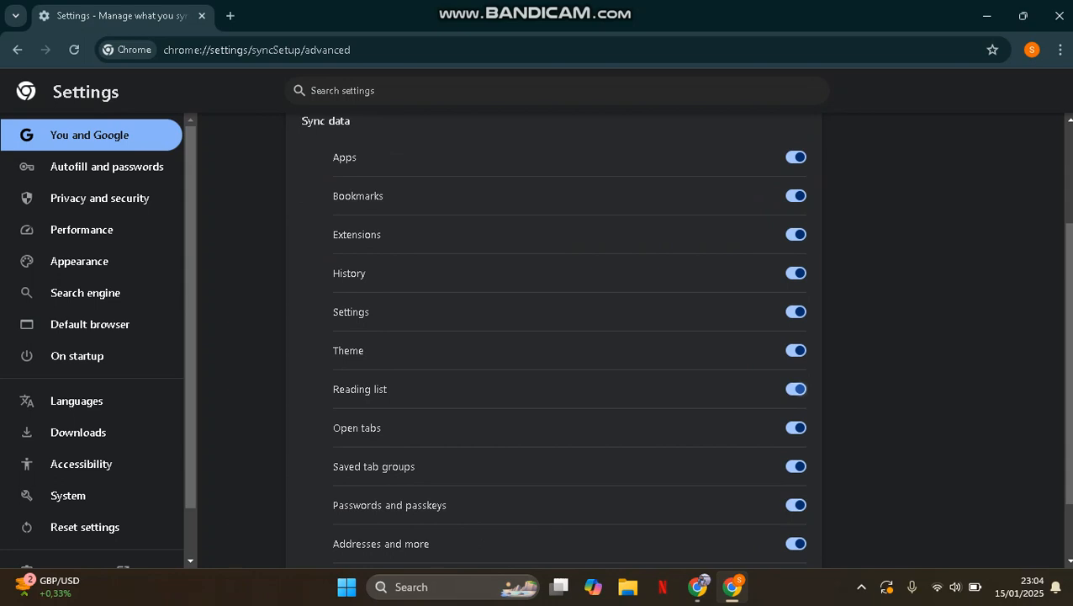
- Switch off Reading list, Saved tab groups and 'Addresses and more' in the sync list
left_click(796, 387)
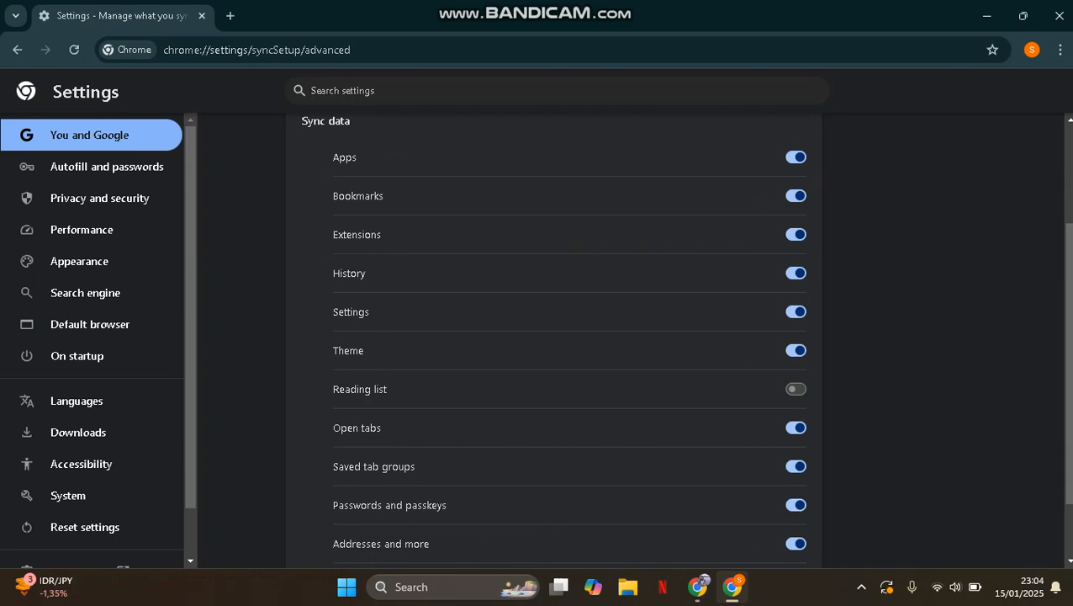
left_click(795, 466)
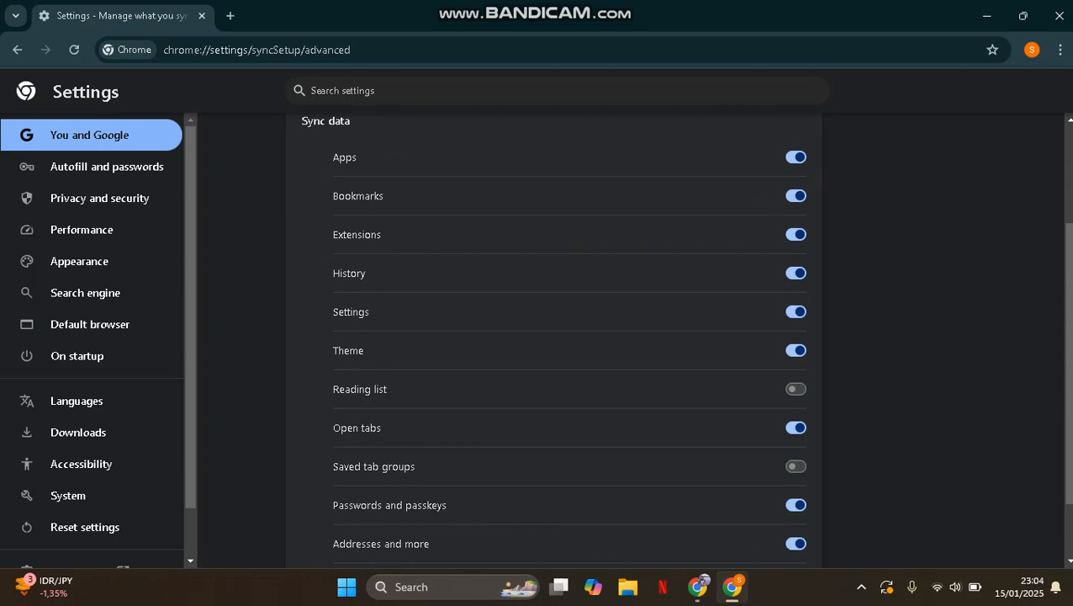
scroll("down", 3)
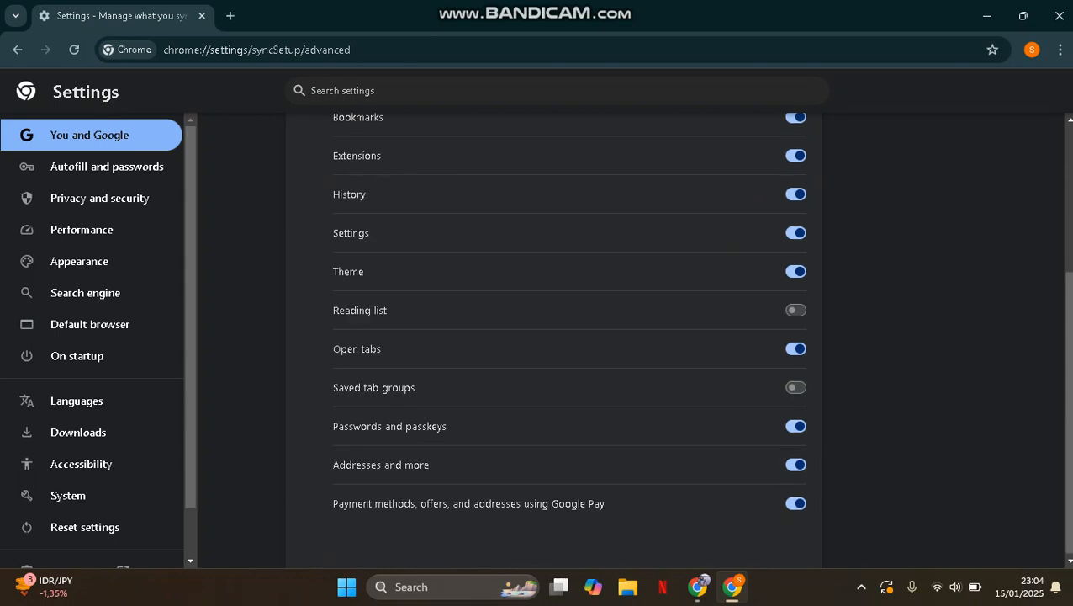
left_click(794, 464)
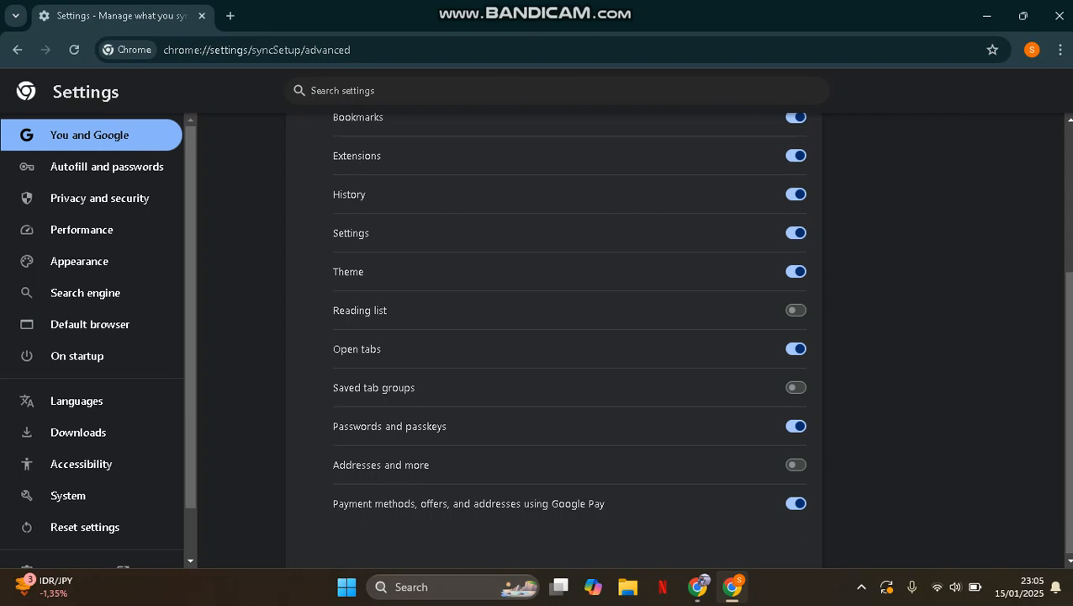
left_click(1060, 50)
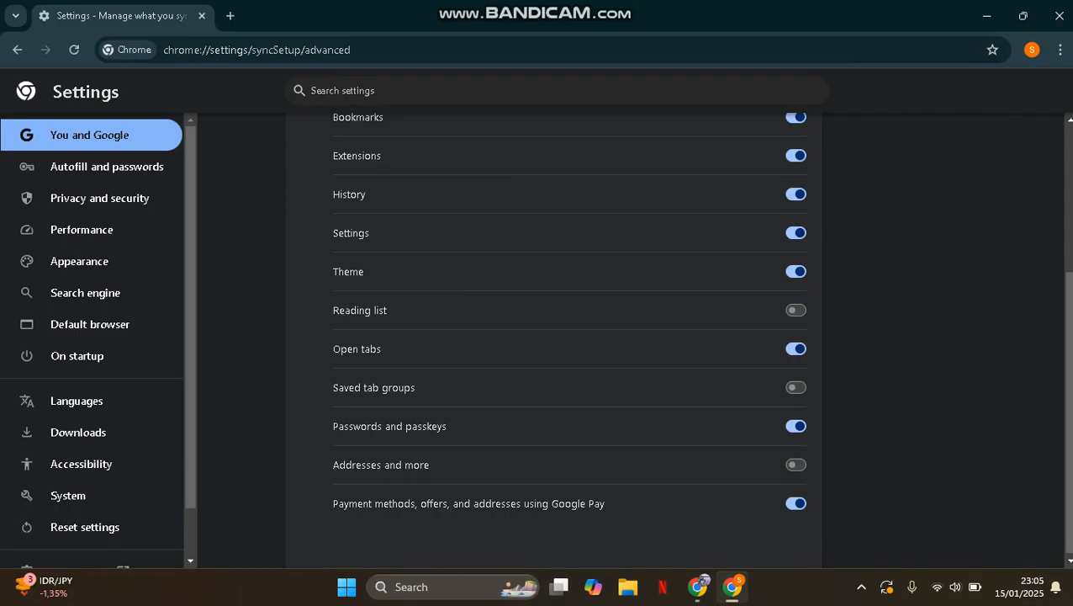
scroll("up", 3)
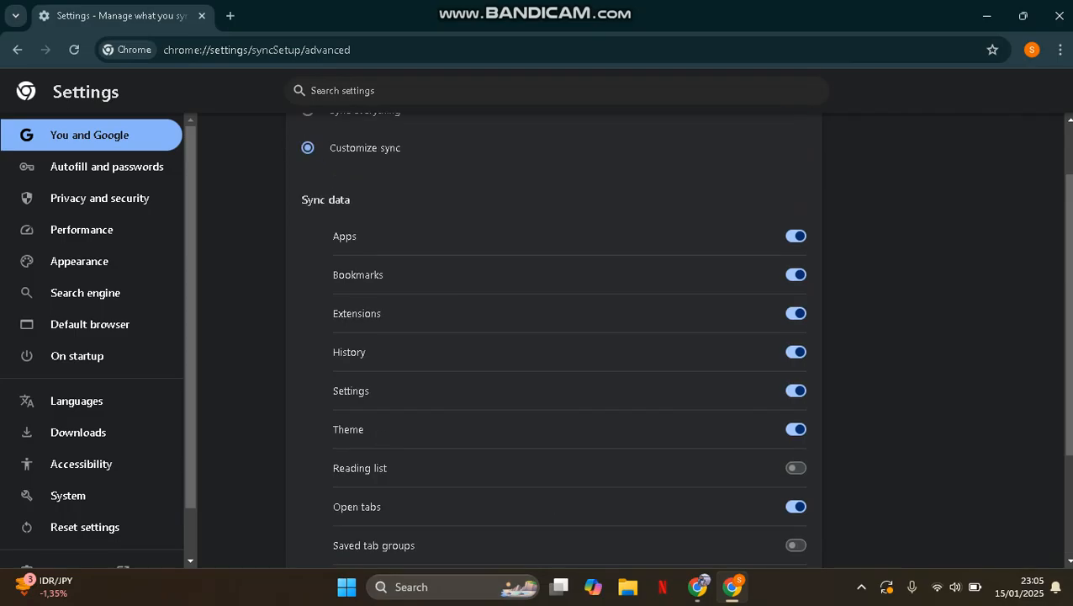